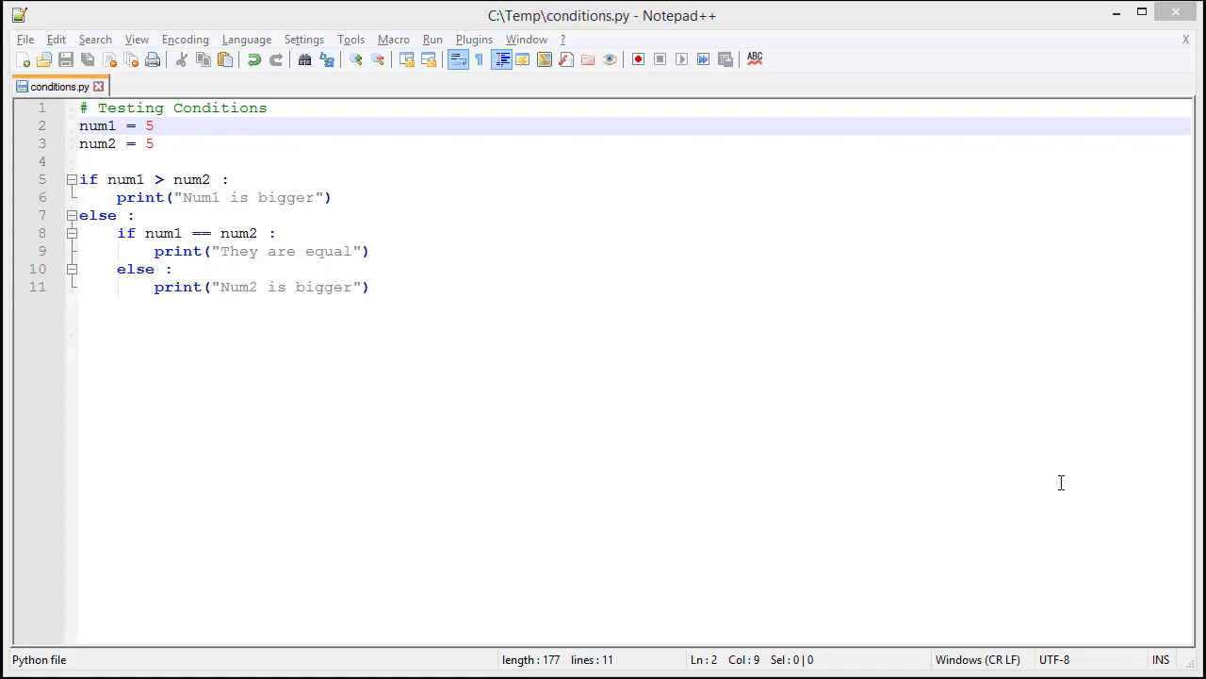
# Copy the comment, num1/num2 variables and first if block from conditions.py into a new document.
pyautogui.click(23, 58)
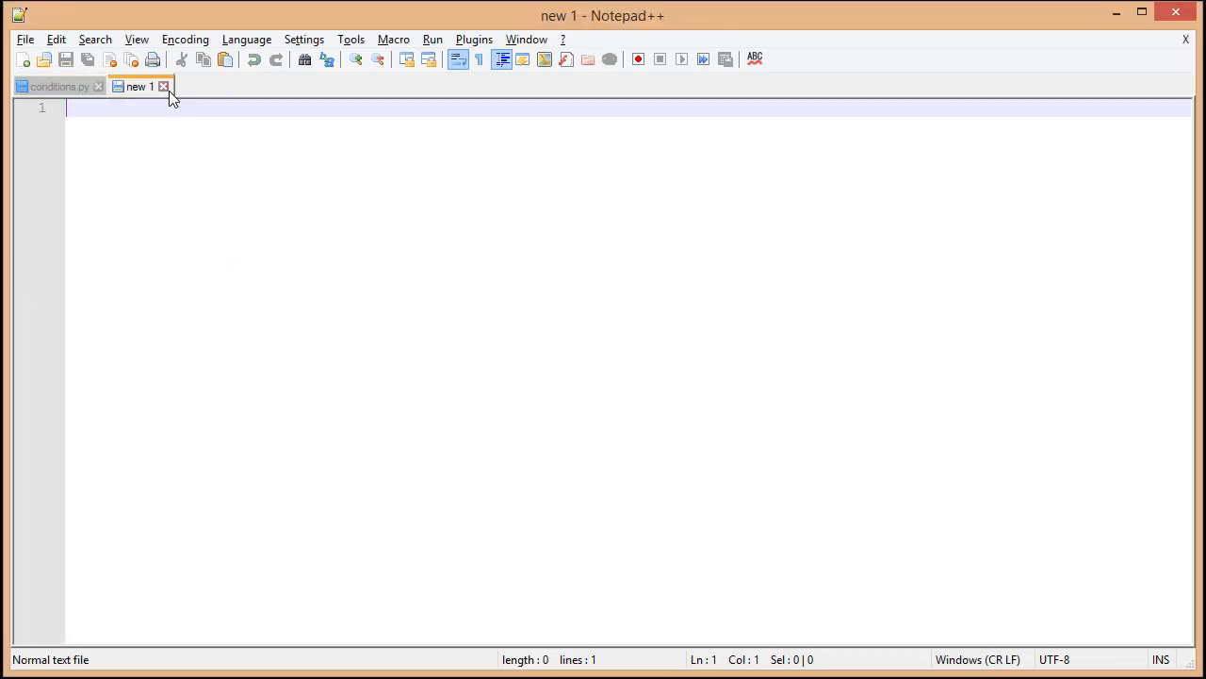
pyautogui.click(59, 87)
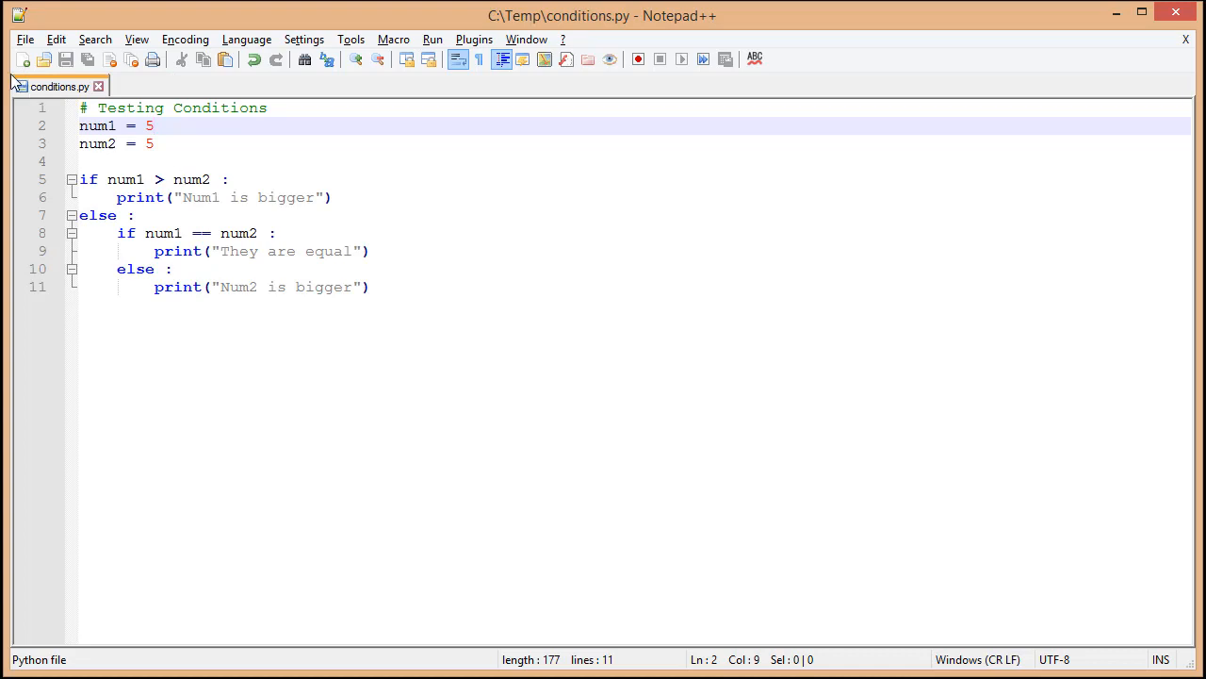
pyautogui.click(22, 58)
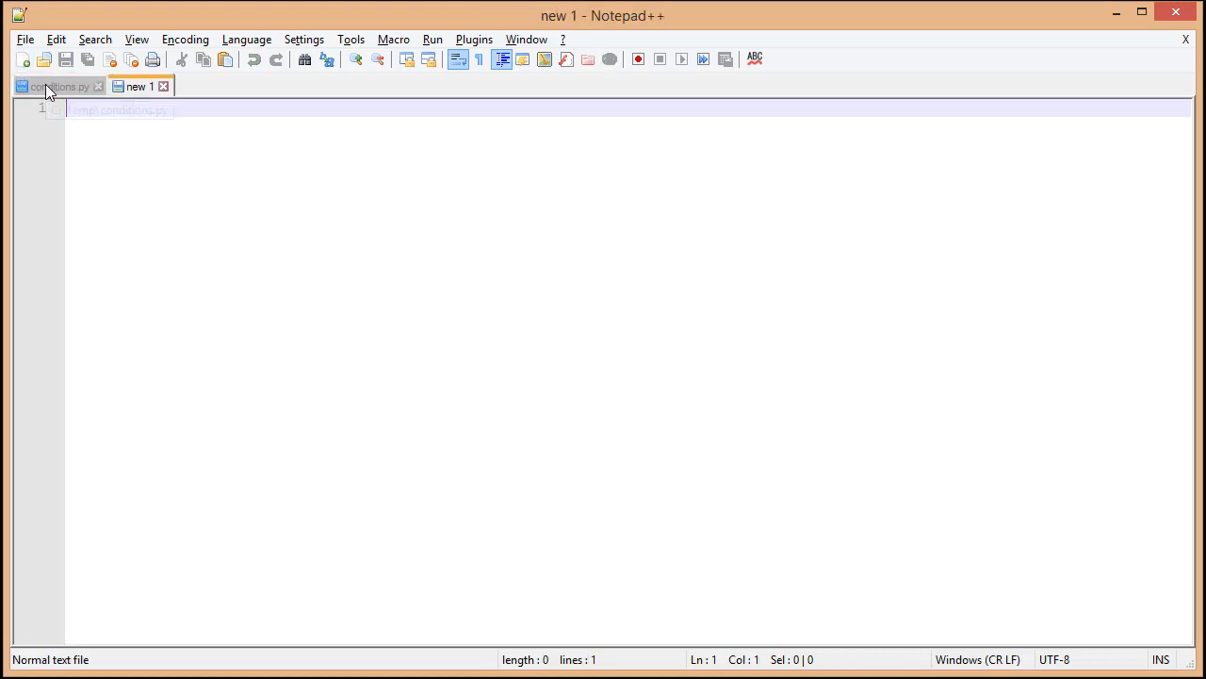
pyautogui.click(57, 86)
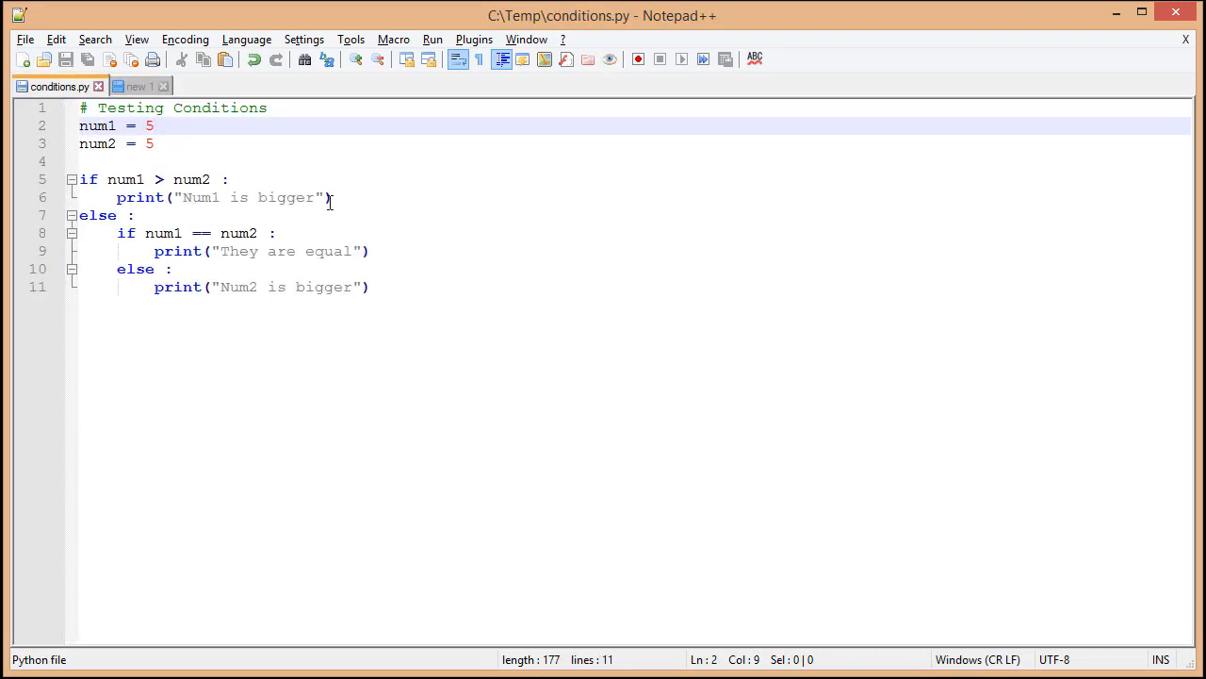
pyautogui.moveTo(155, 125); pyautogui.dragTo(332, 198)
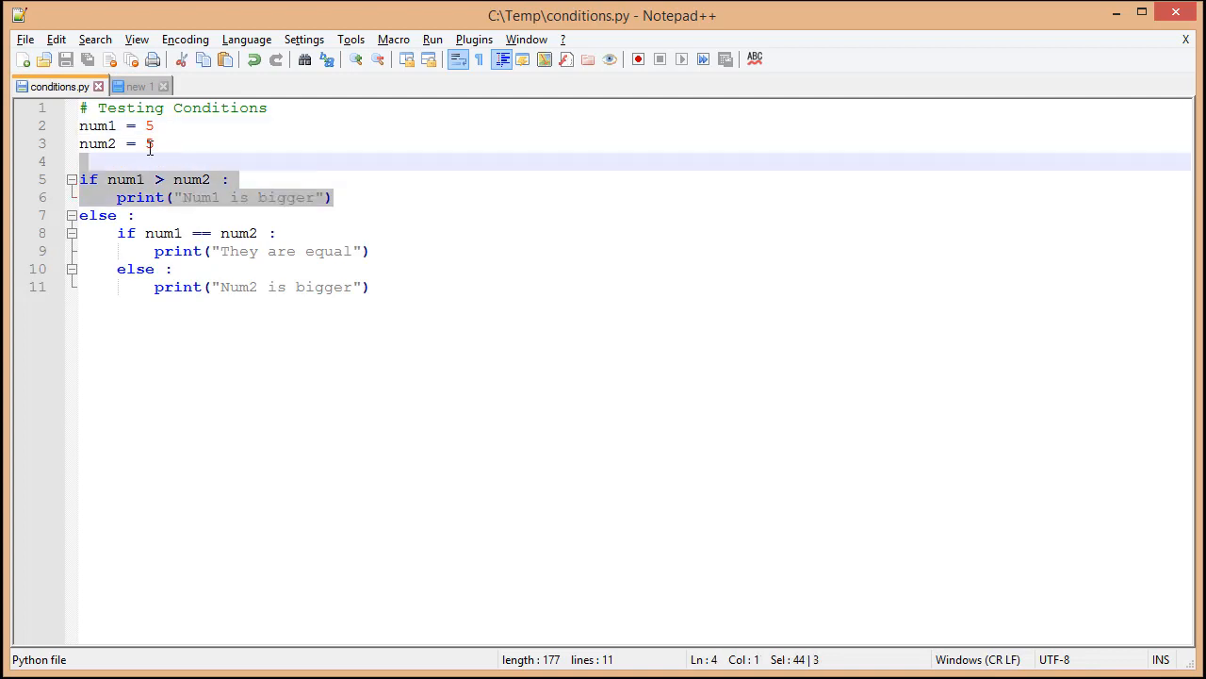
pyautogui.click(140, 87)
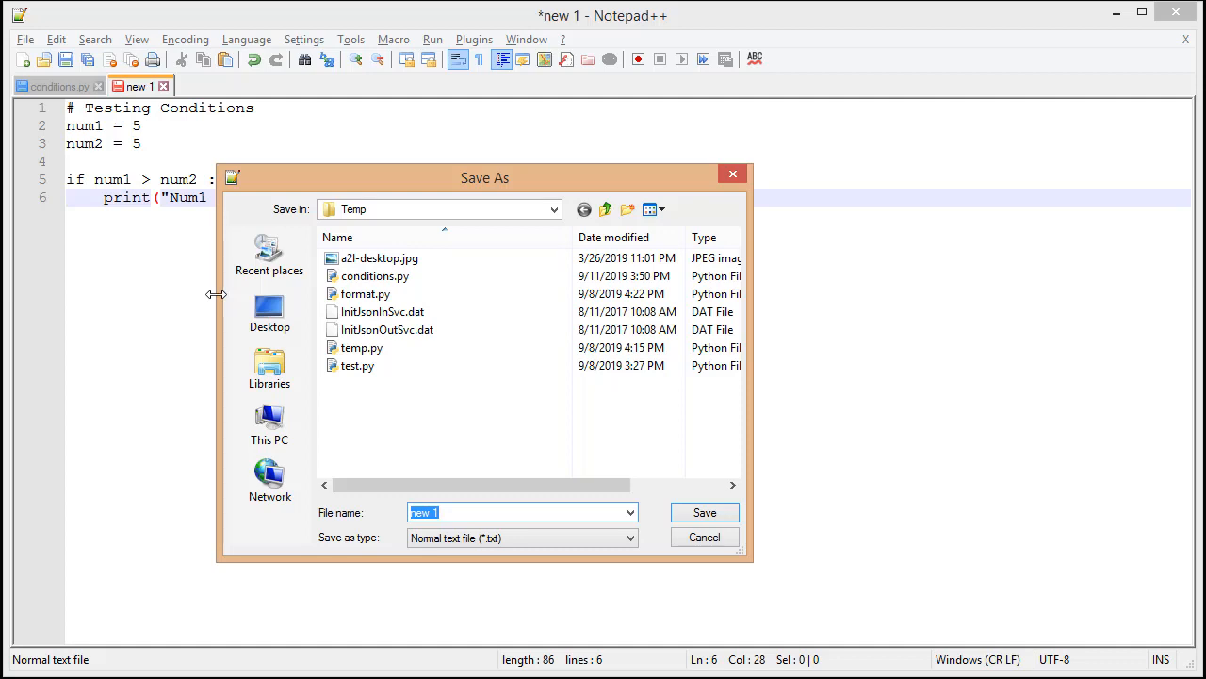
# Save the new document as conditions2.py in Temp.
pyautogui.write('conditions2.')
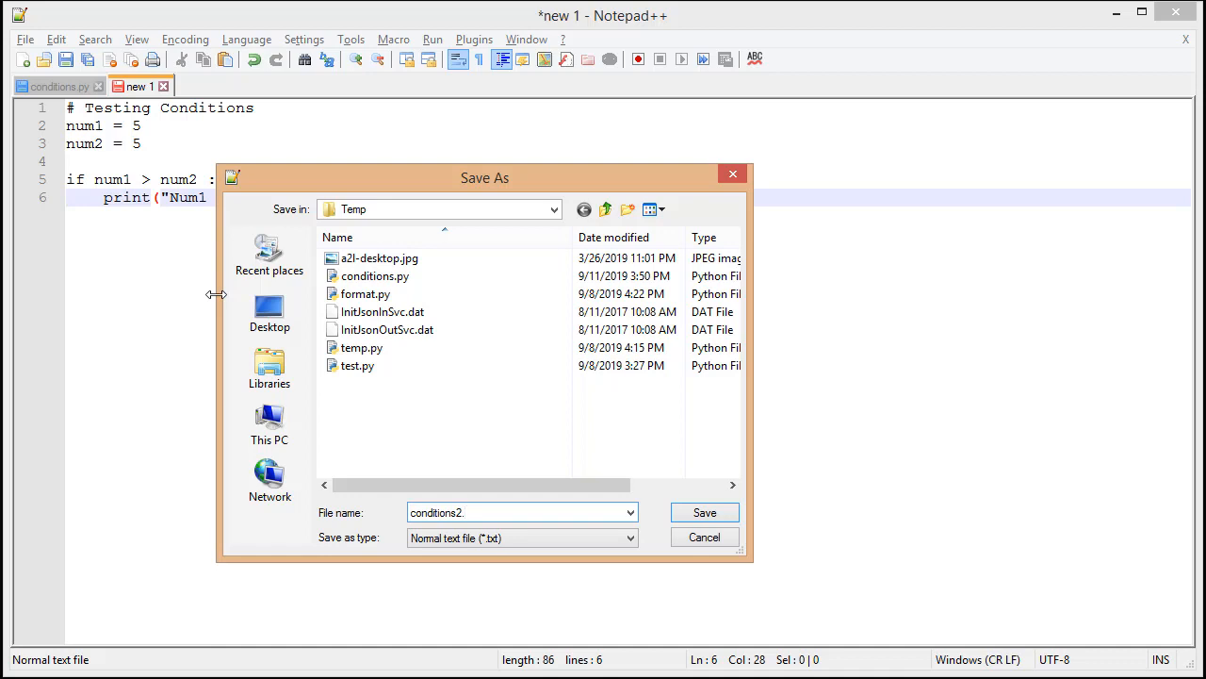
pyautogui.click(705, 513)
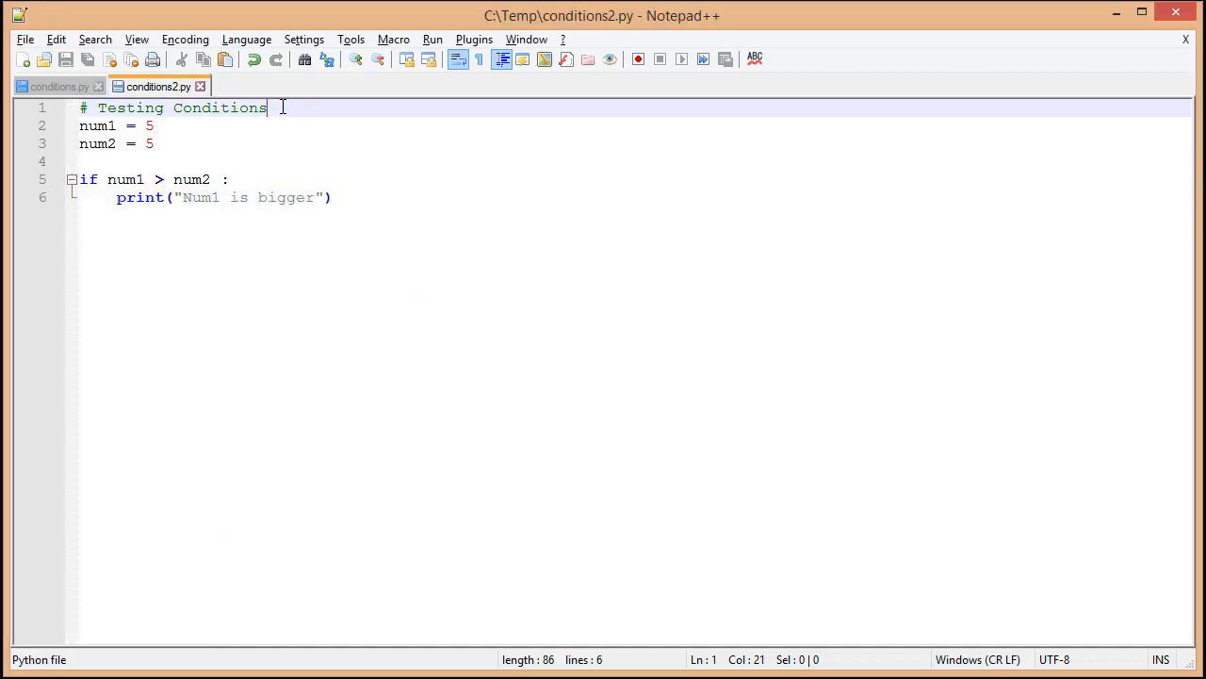
# Change the comment to 'Testing Conditions 2' and add an empty line after the first print.
pyautogui.write('2')
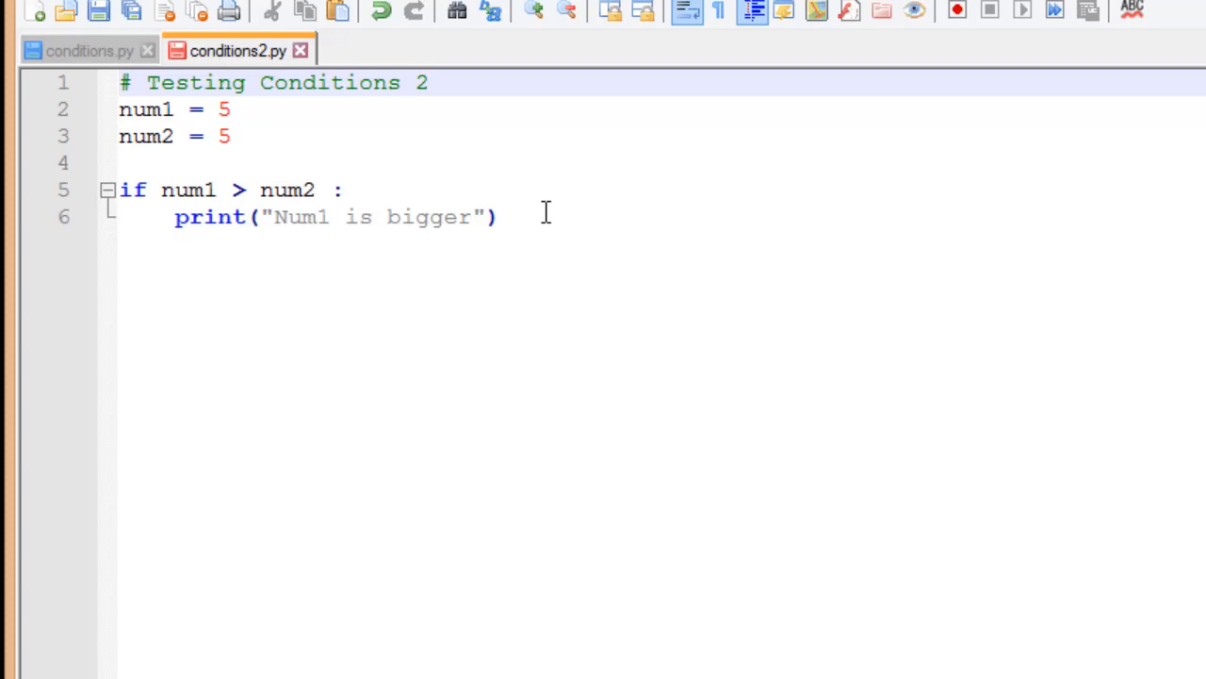
pyautogui.click(499, 217)
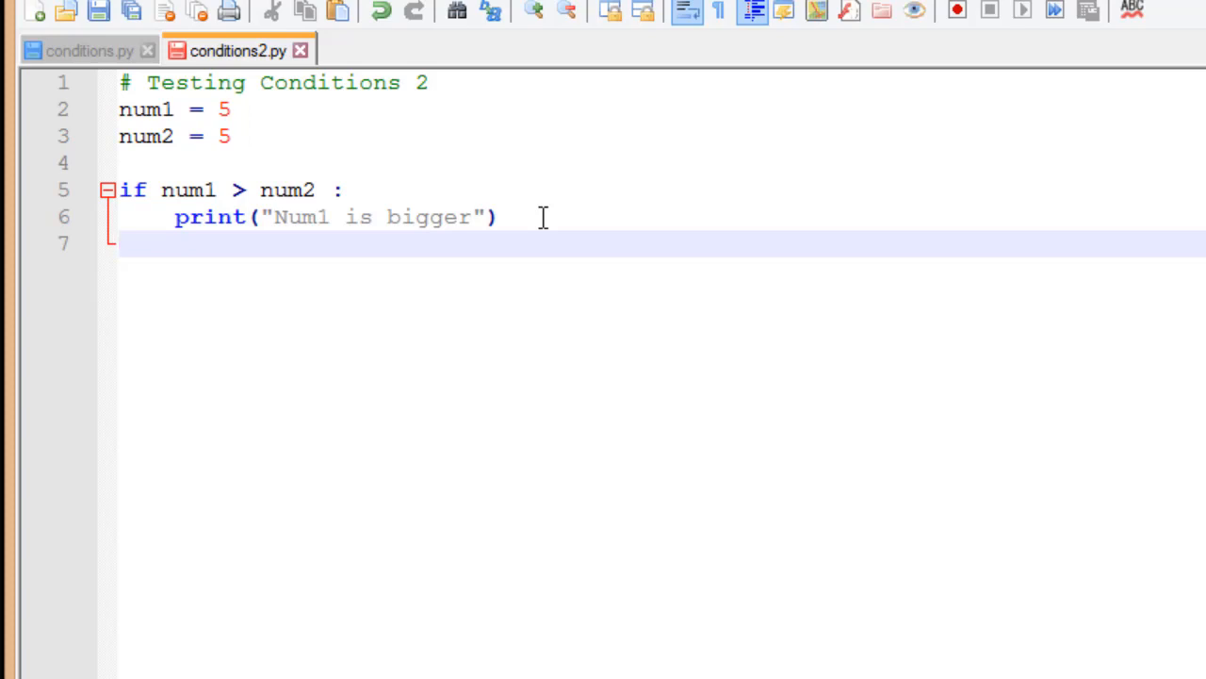
pyautogui.click(122, 243)
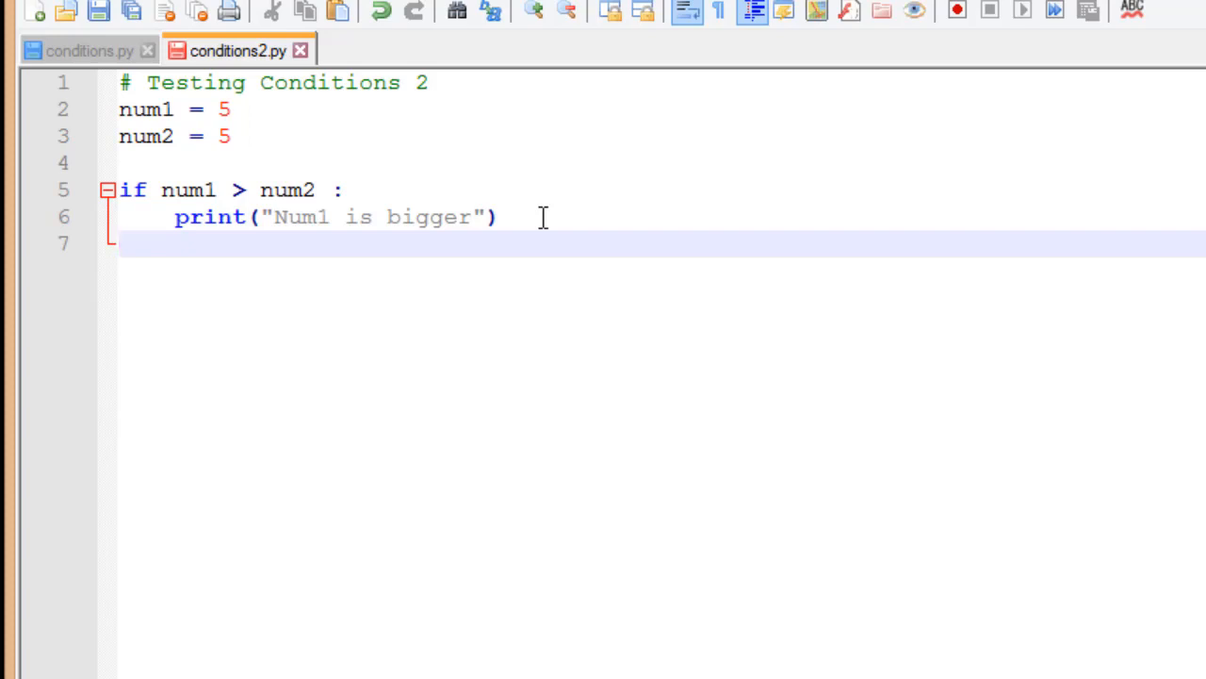
pyautogui.click(123, 243)
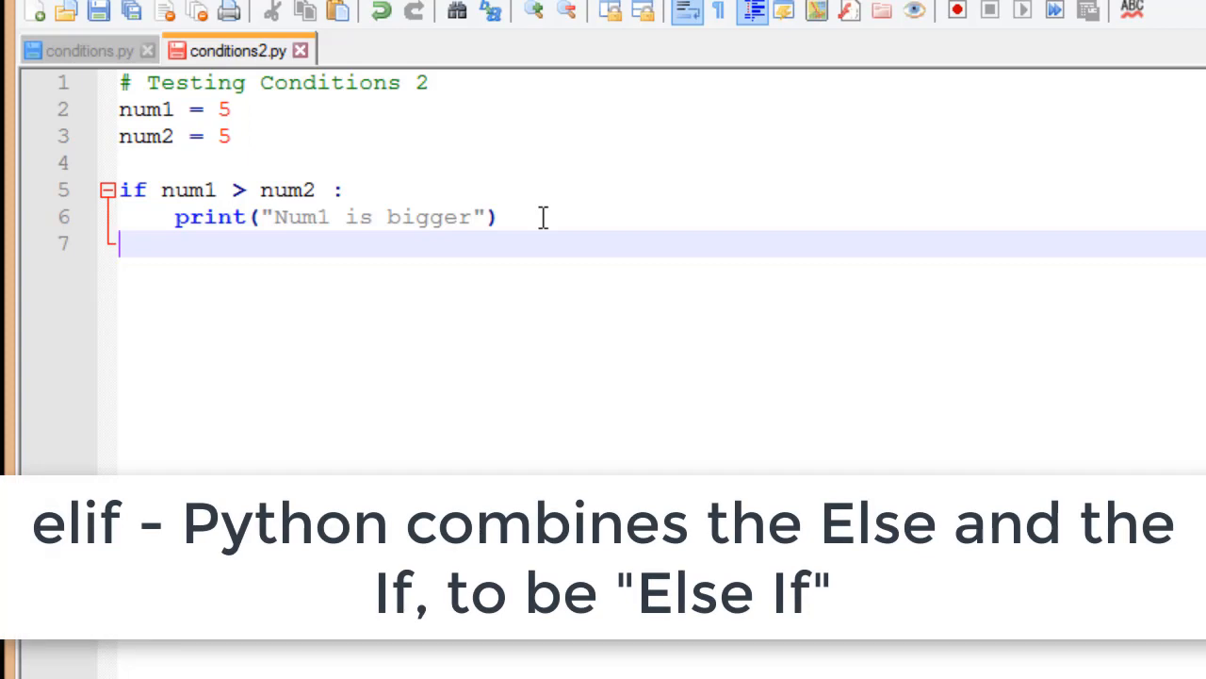
# Add an elif num1 == num2 branch printing "They are equal".
pyautogui.write('elif')
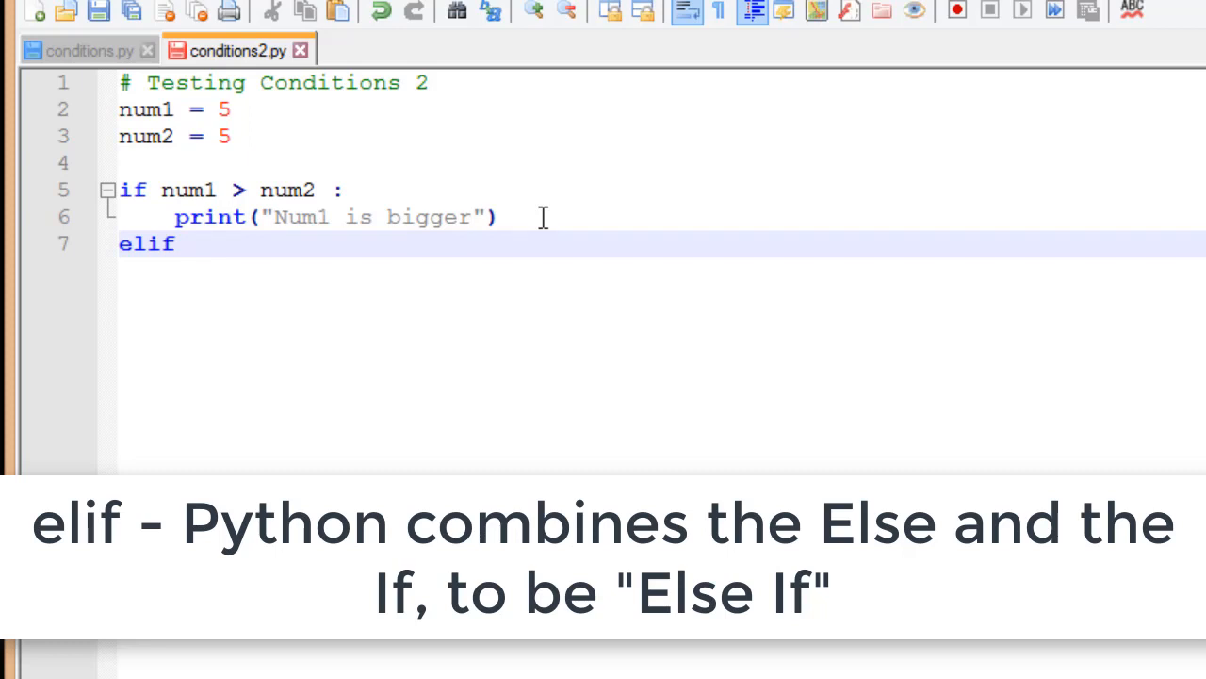
pyautogui.write('" "')
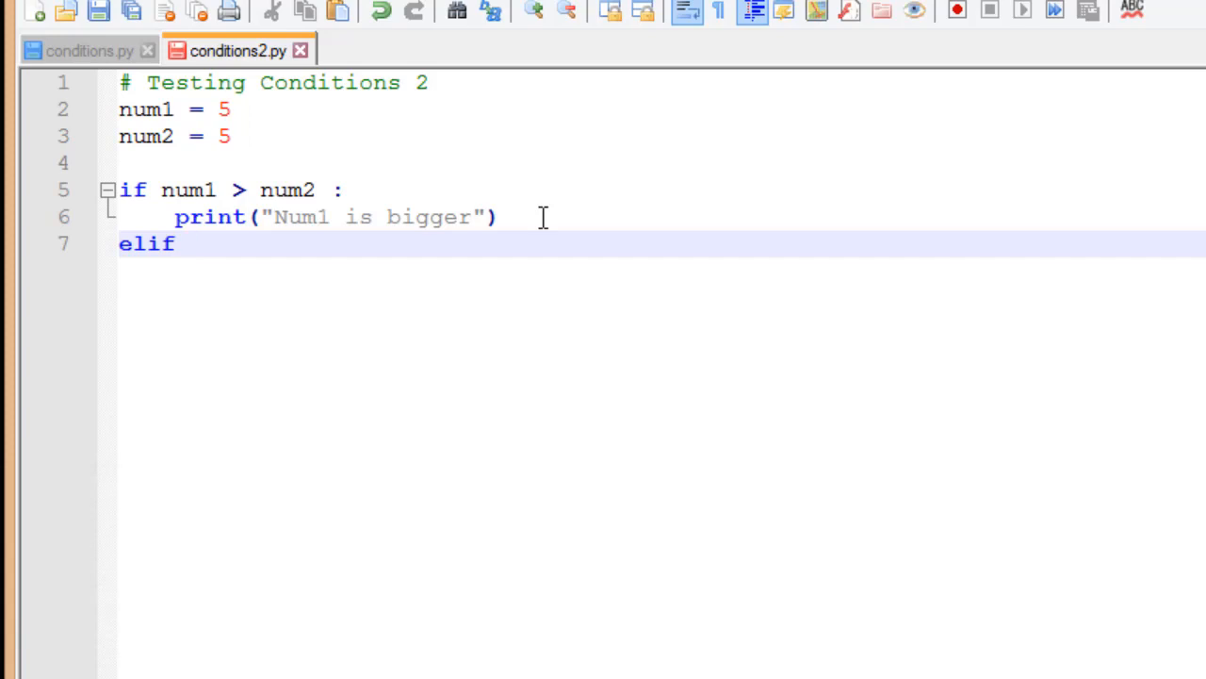
pyautogui.write('num1')
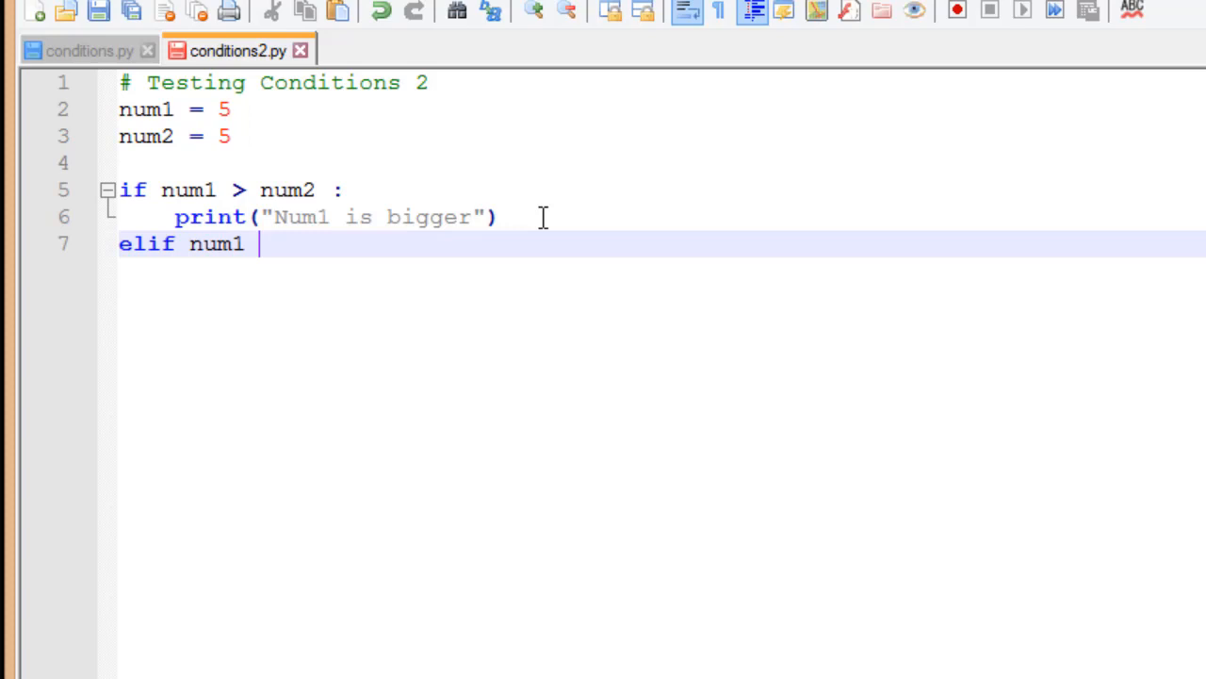
pyautogui.write('==')
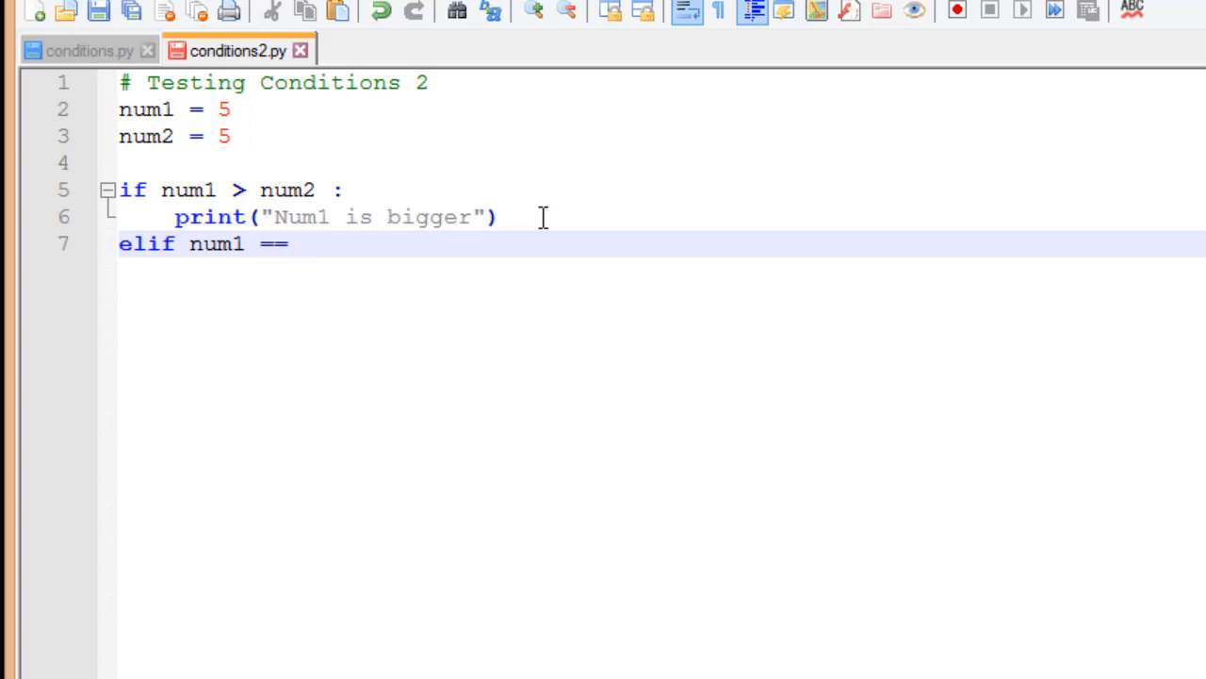
pyautogui.write('num2 :')
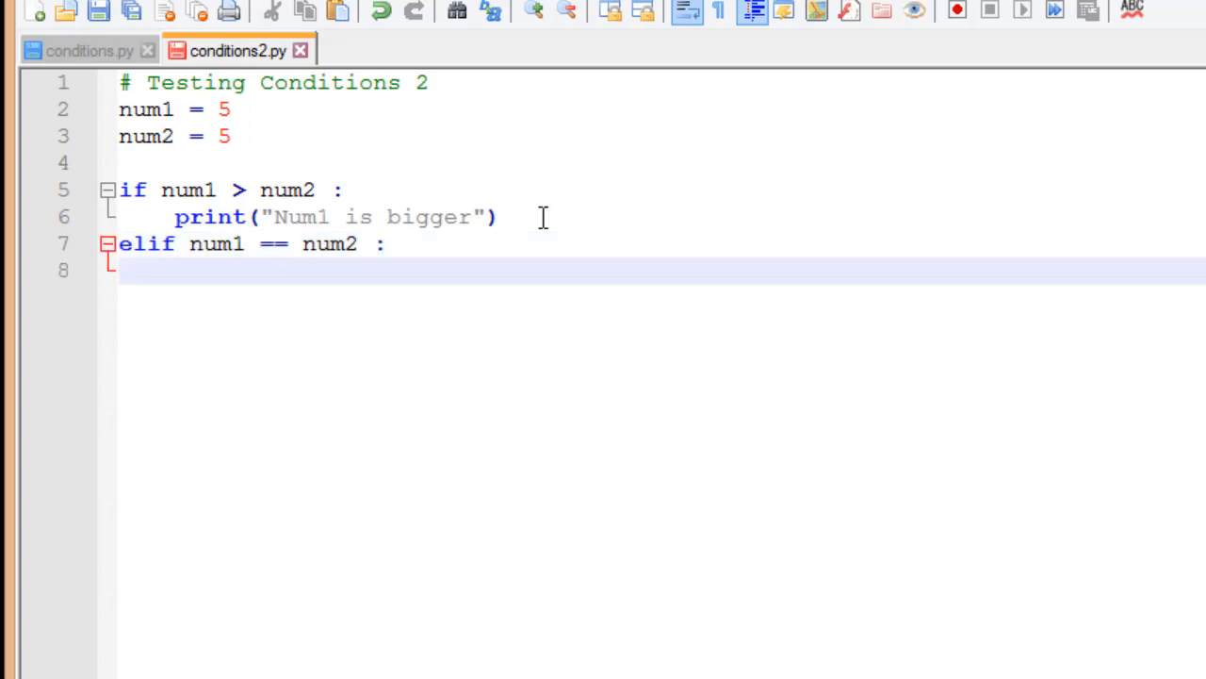
pyautogui.write('print("They are equal")')
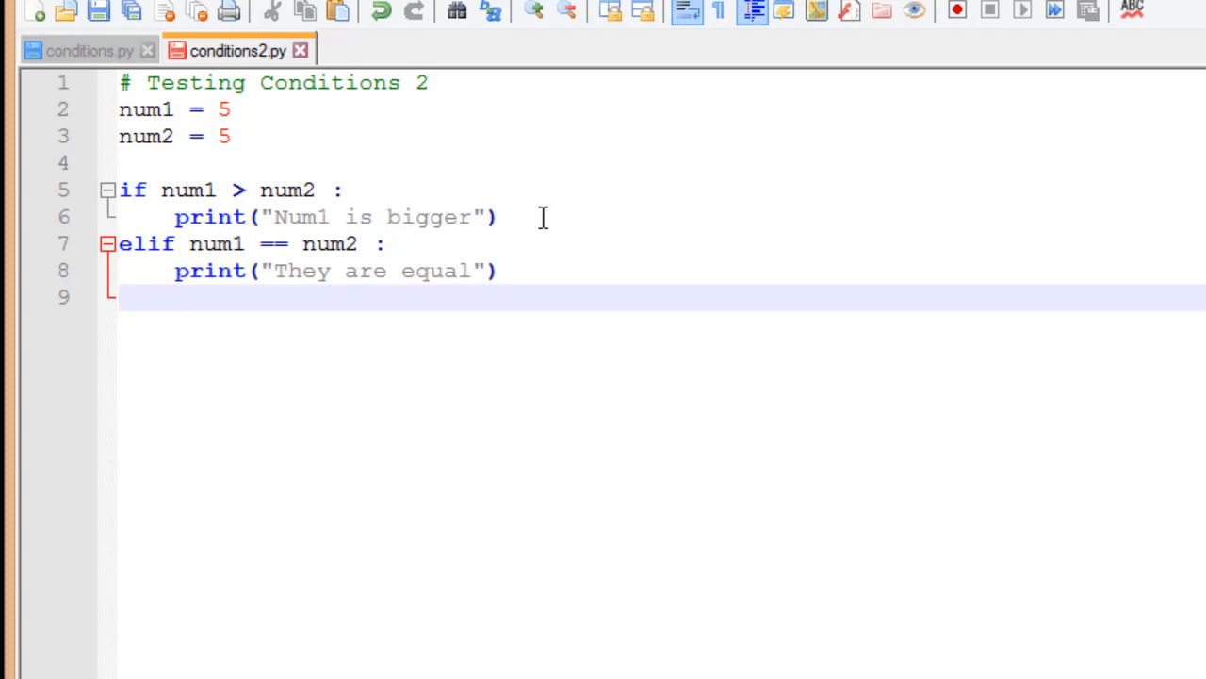
# Add an else branch printing "Num2 is bigger".
pyautogui.write('else :')
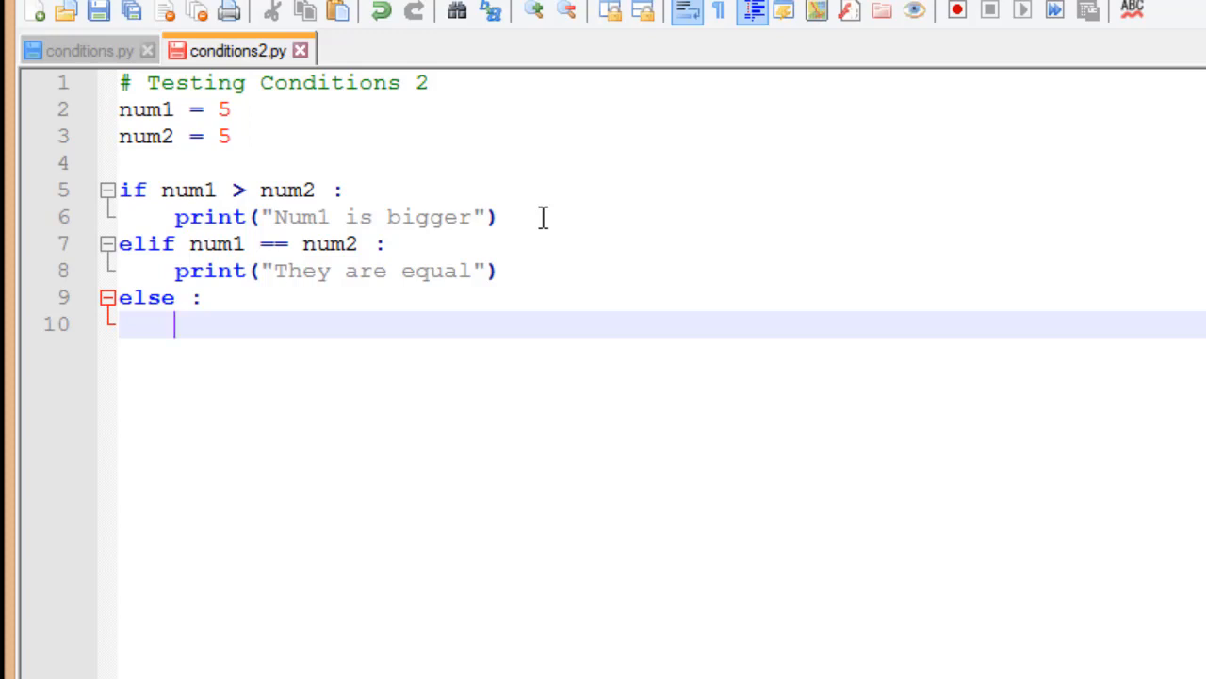
pyautogui.write('print("Num2 is bigger')
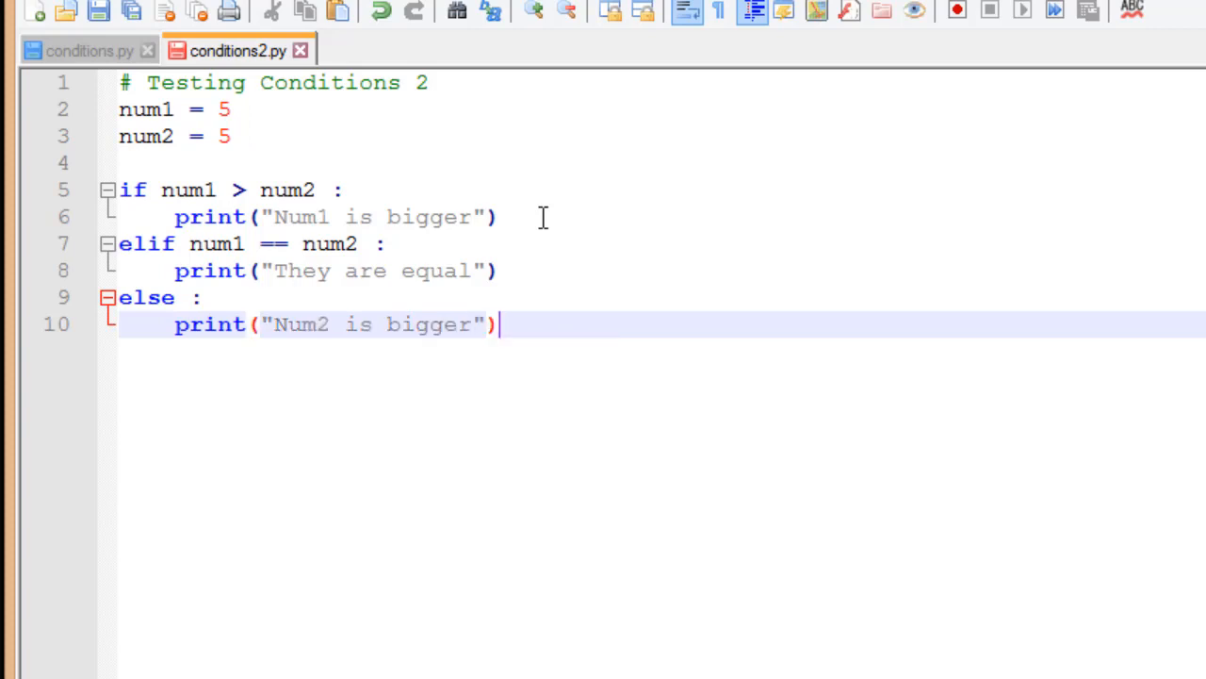
# Save the finished conditions2.py and compare it against the original conditions.py.
pyautogui.click(85, 49)
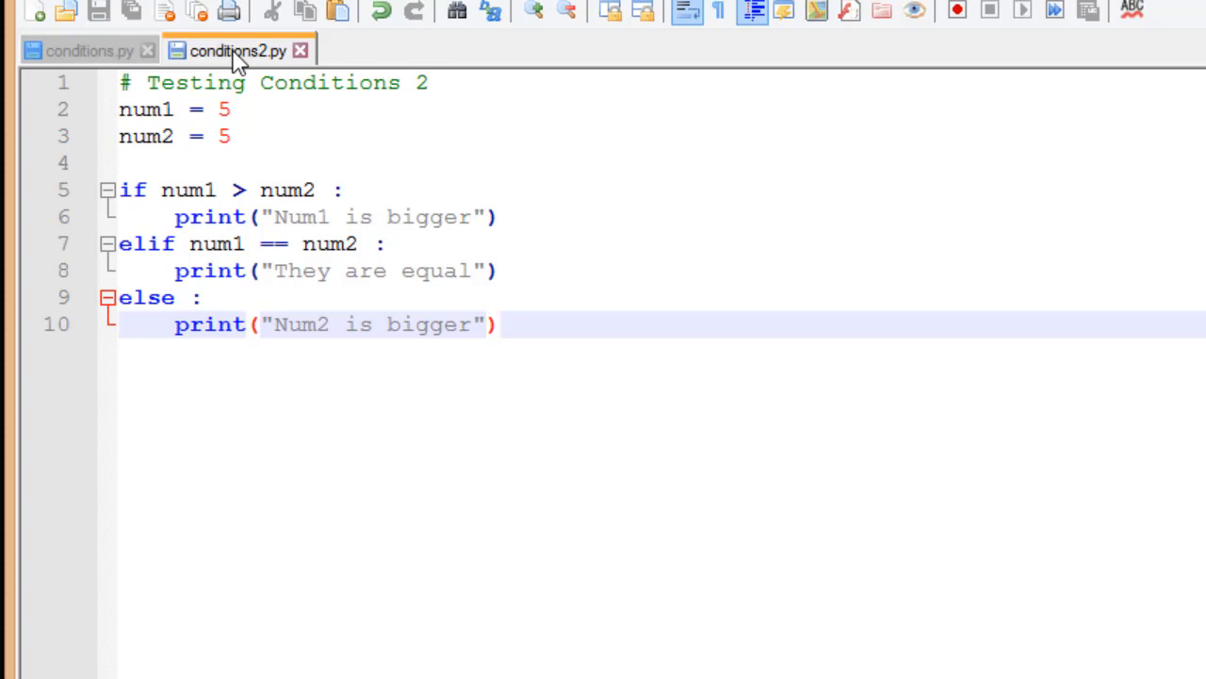
pyautogui.click(499, 324)
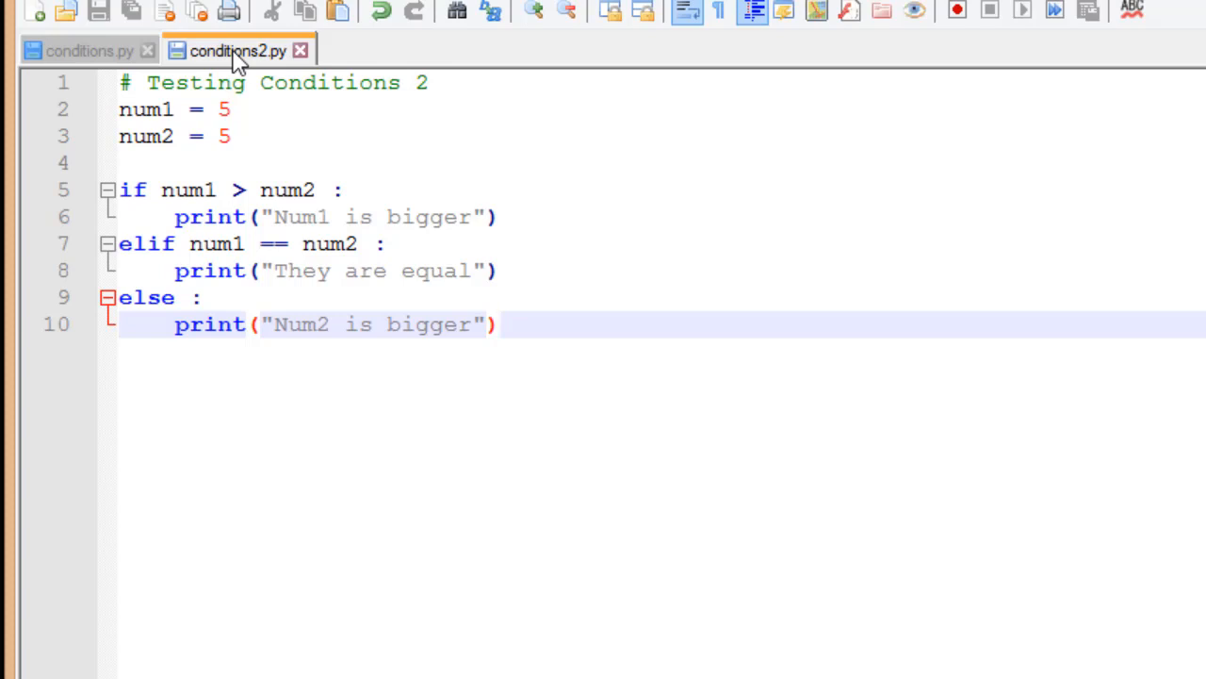
pyautogui.click(497, 324)
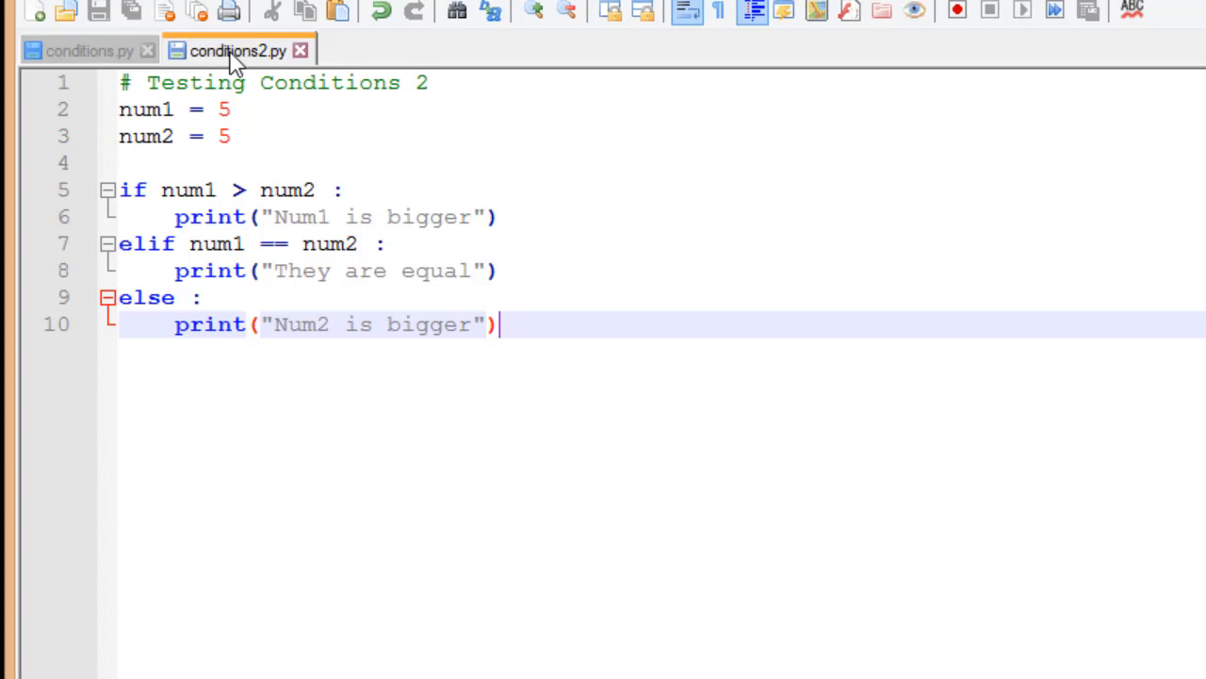
pyautogui.moveTo(84, 49)
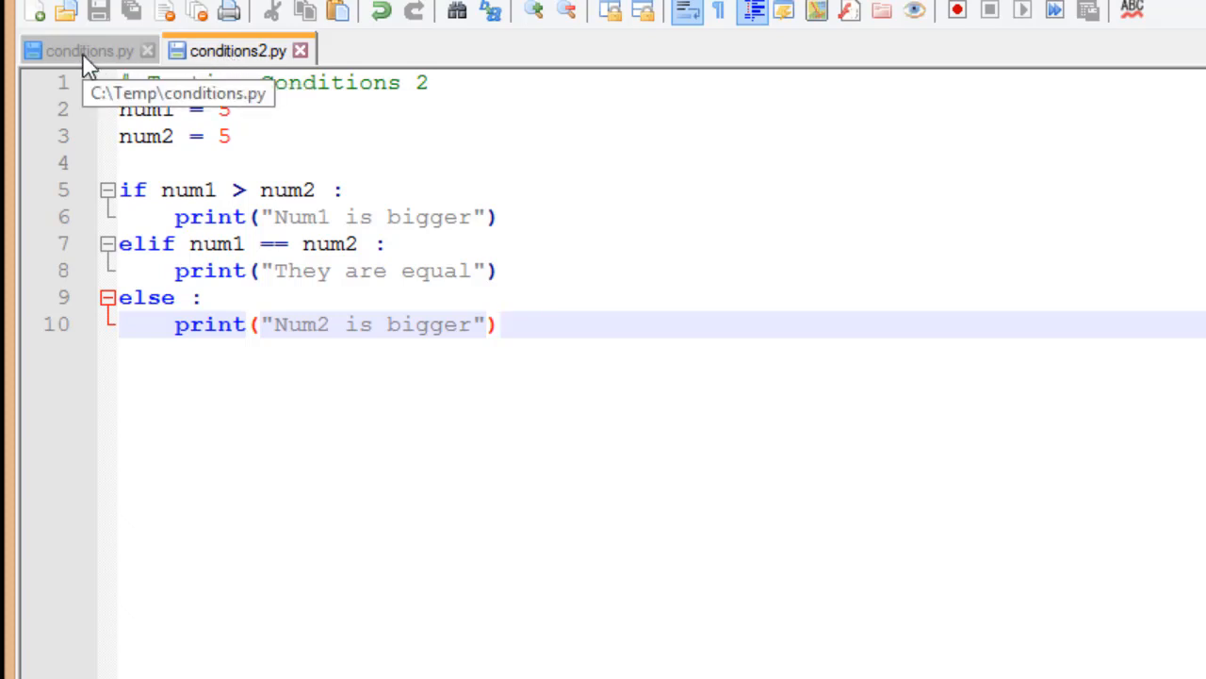
pyautogui.click(85, 49)
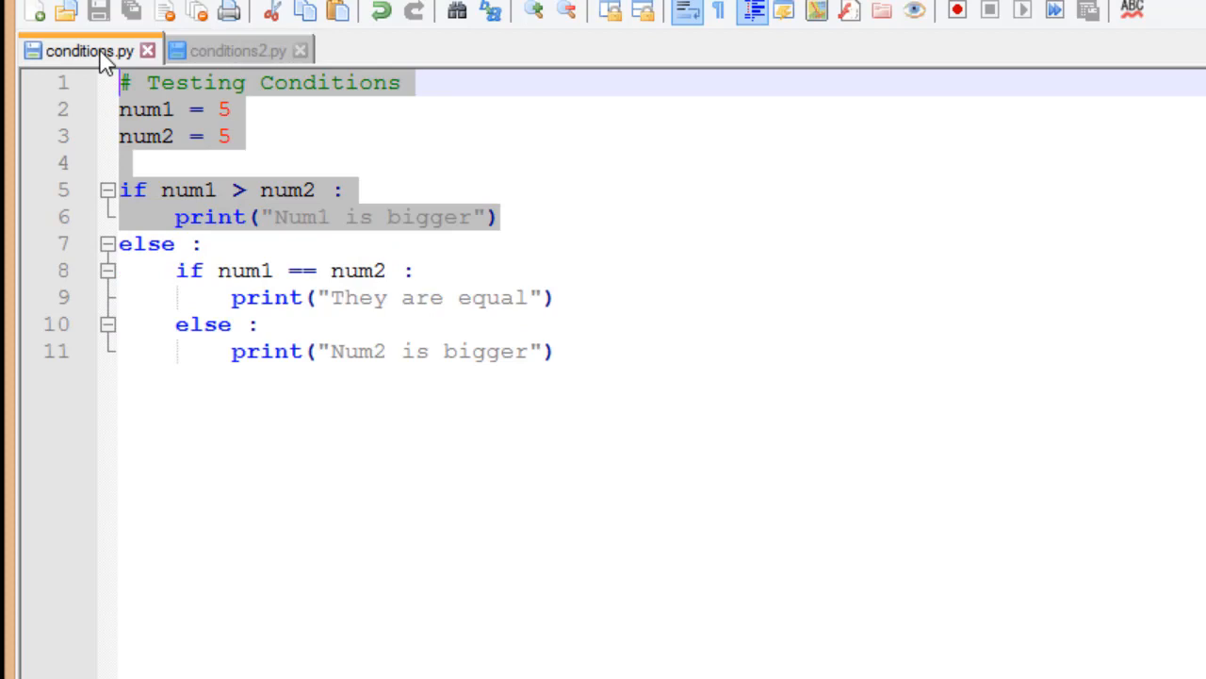
pyautogui.click(237, 49)
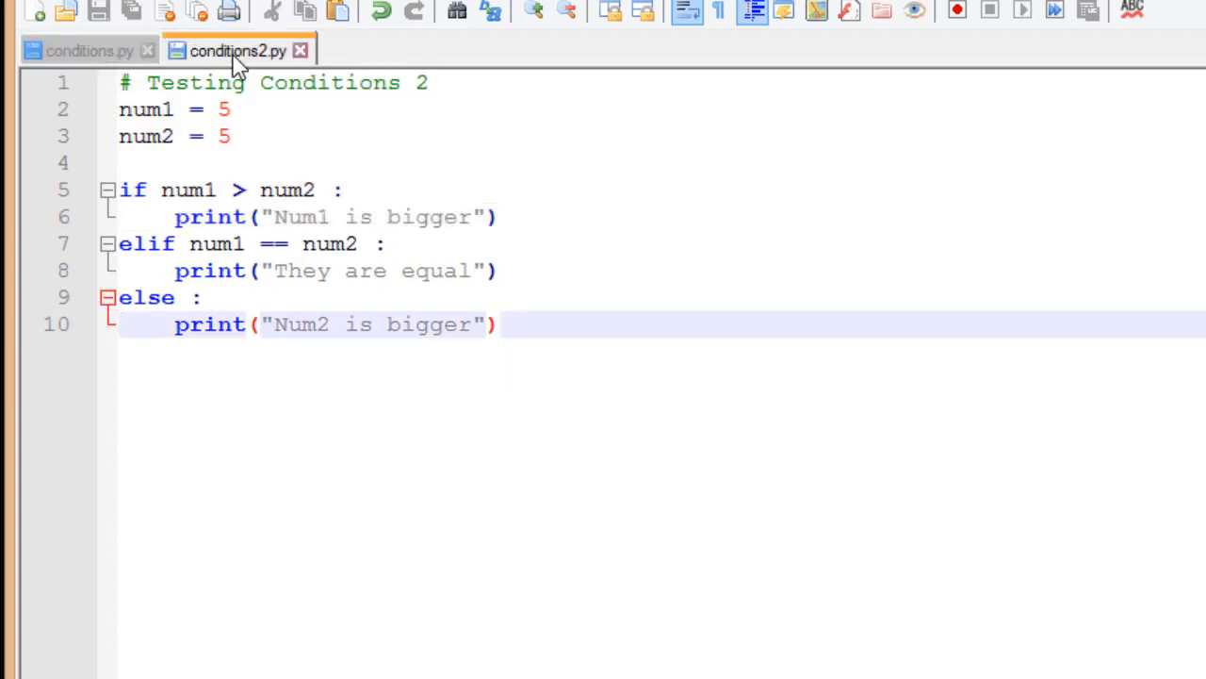
pyautogui.click(499, 324)
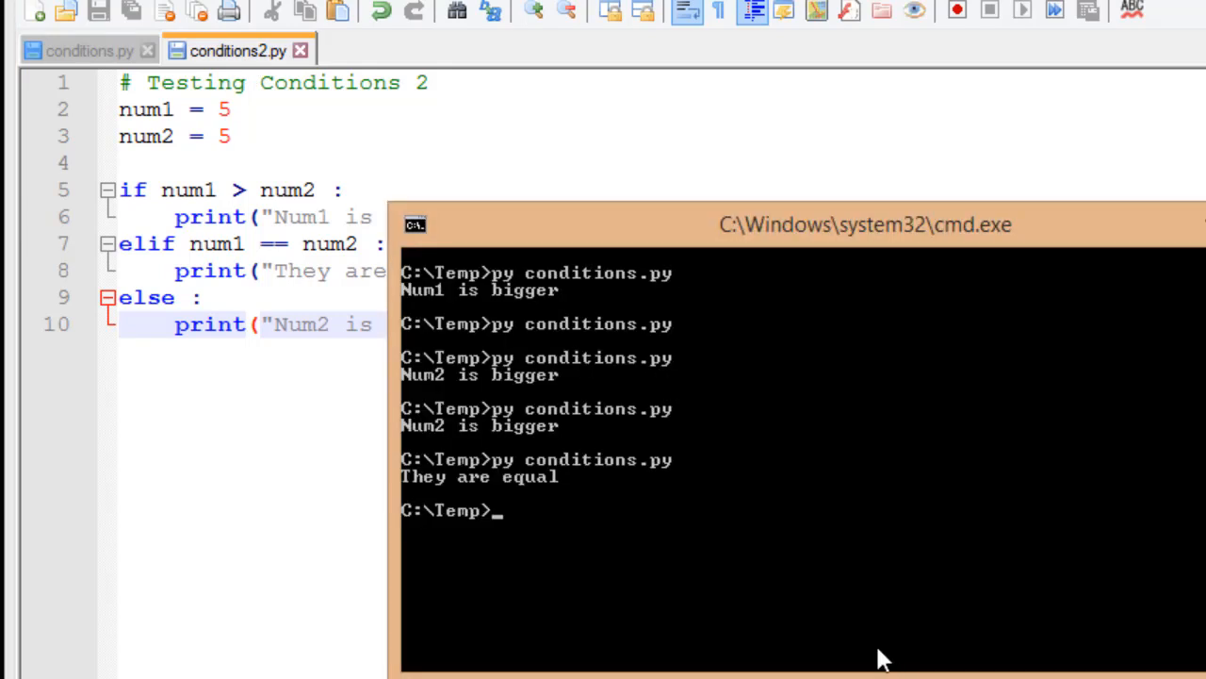
# Enter py conditions2.py at the C:\Temp prompt to run the script.
pyautogui.write('py conditions2.ny')
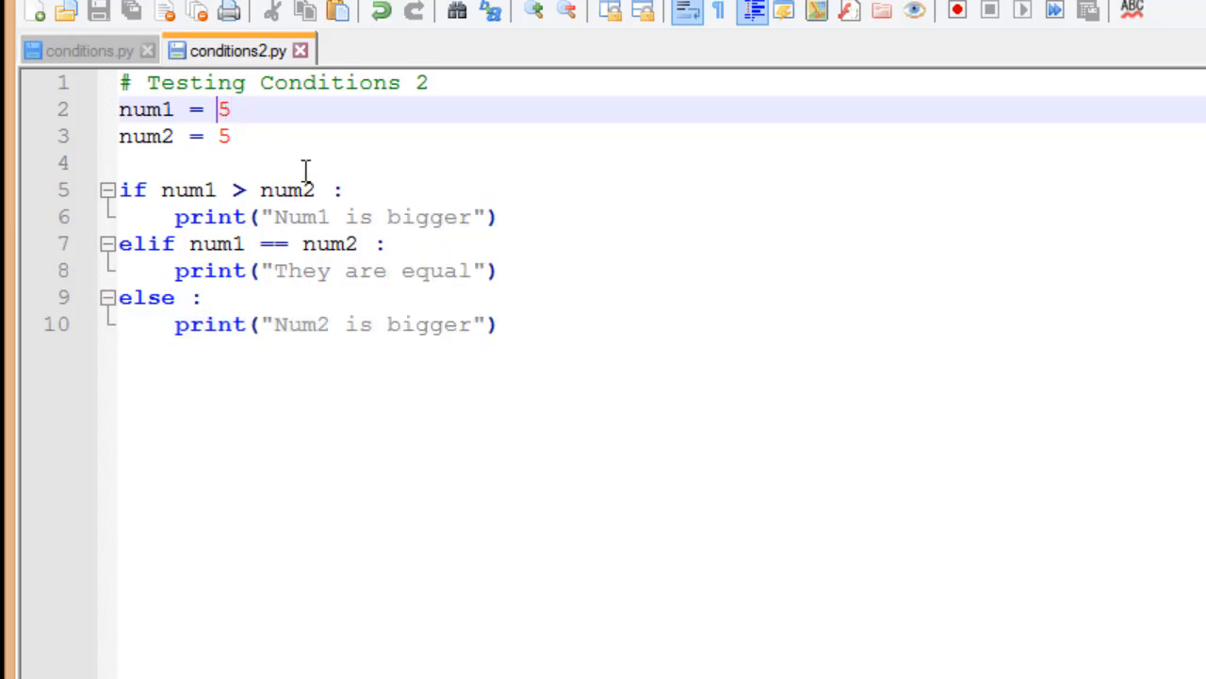
# Change num1 to 1 so num2 is bigger, then return to the command prompt.
pyautogui.write('1')
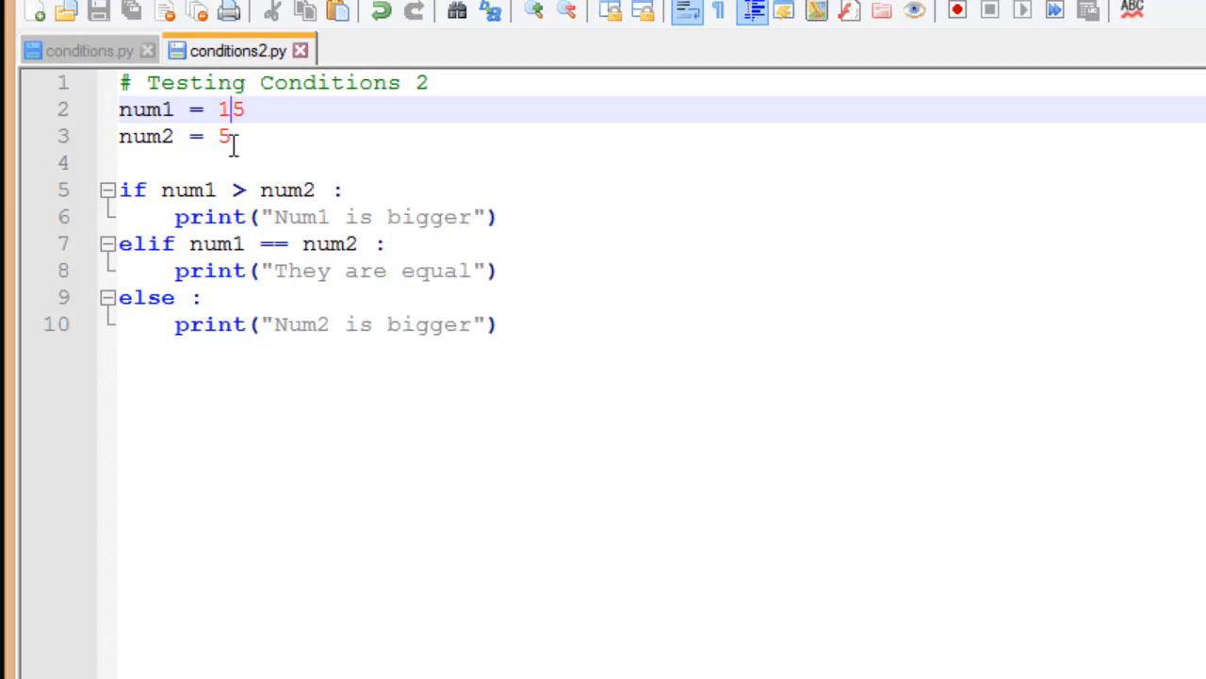
pyautogui.press('BackSpace')
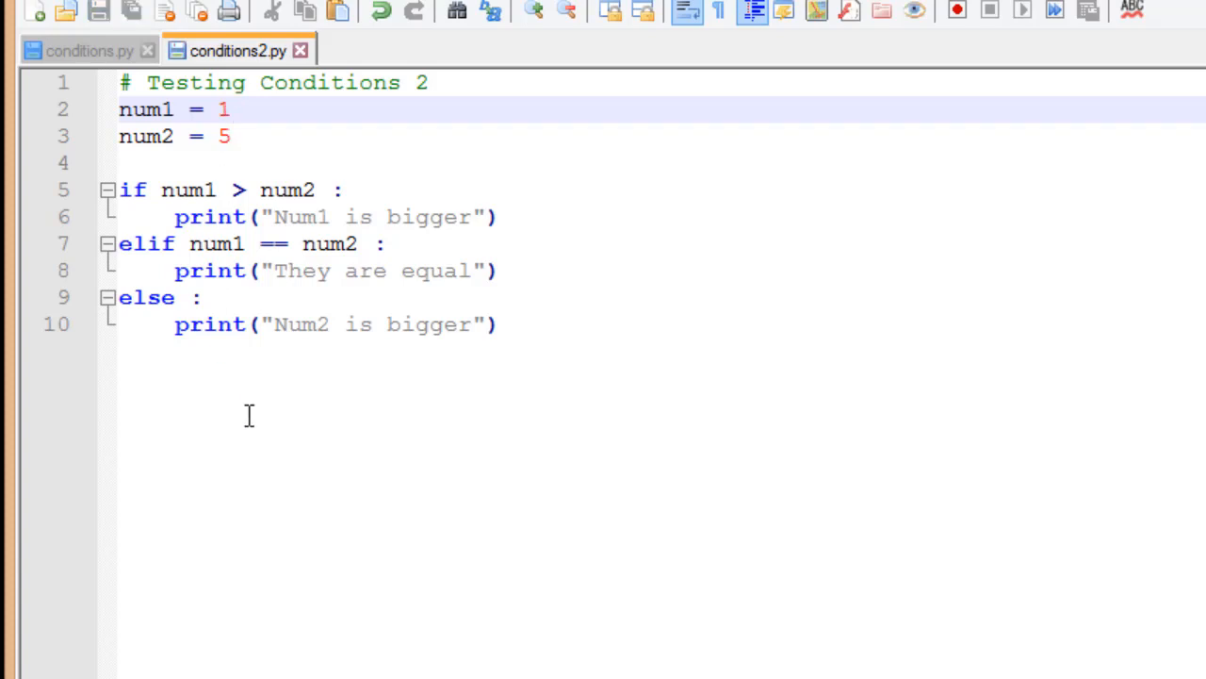
pyautogui.press('alt+tab')
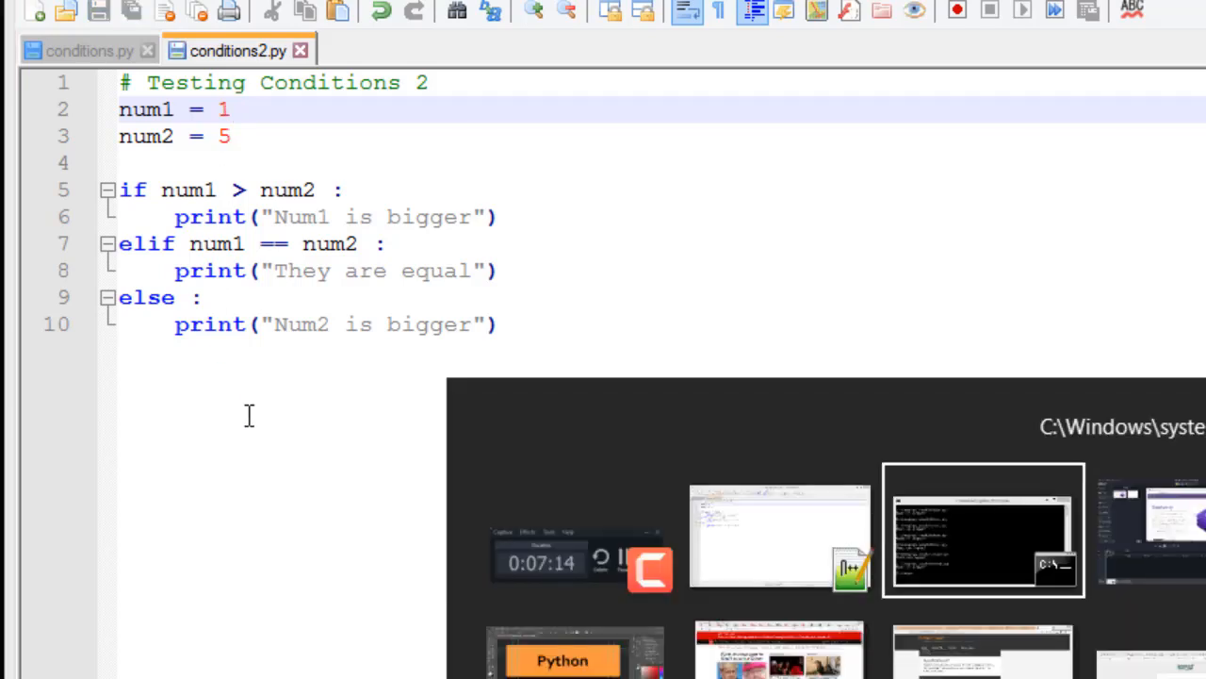